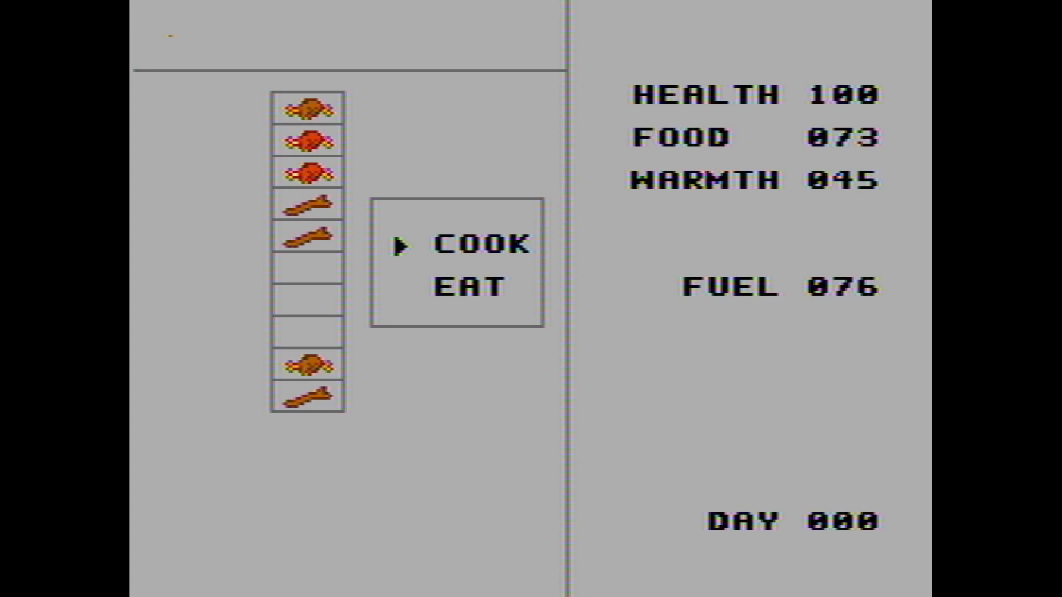
{"action": "left_click", "coordinate": [484, 243]}
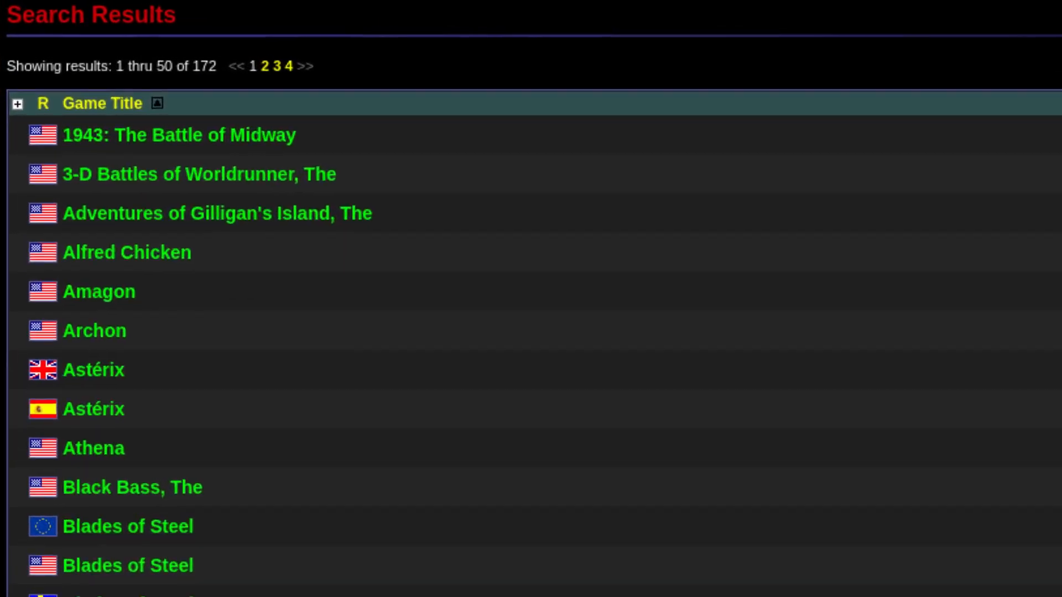
{"action": "key", "text": "ctrl+plus"}
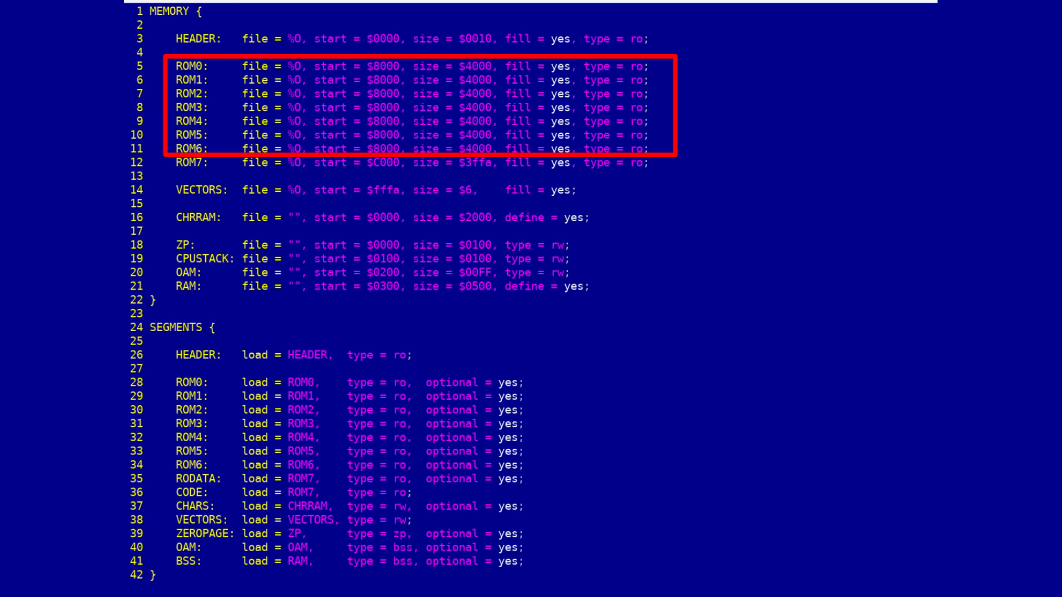
{"action": "scroll", "scroll_direction": "down", "scroll_amount": 3}
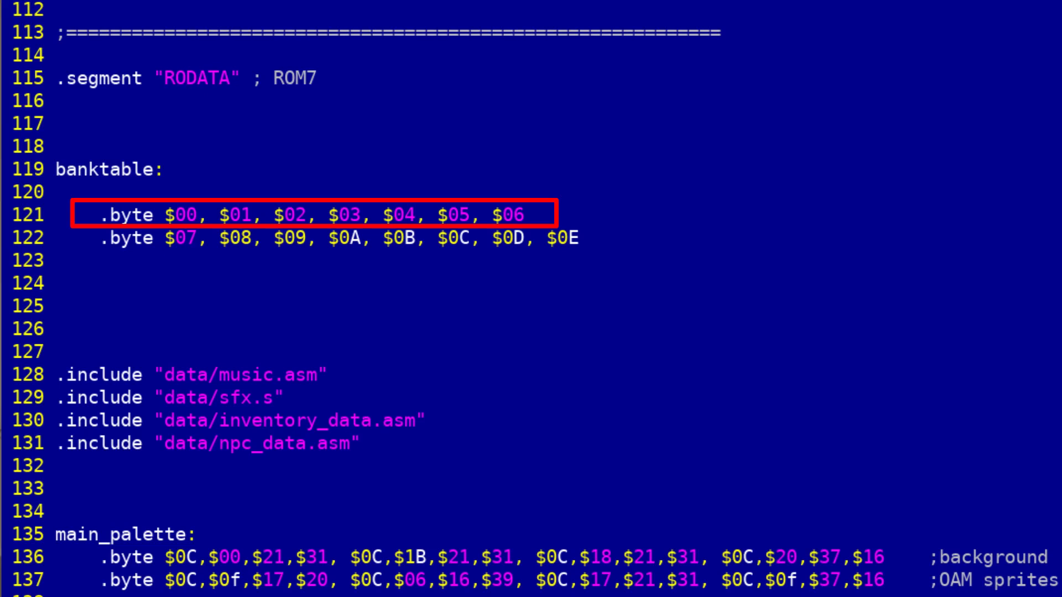
{"action": "scroll", "scroll_direction": "down", "scroll_amount": 3}
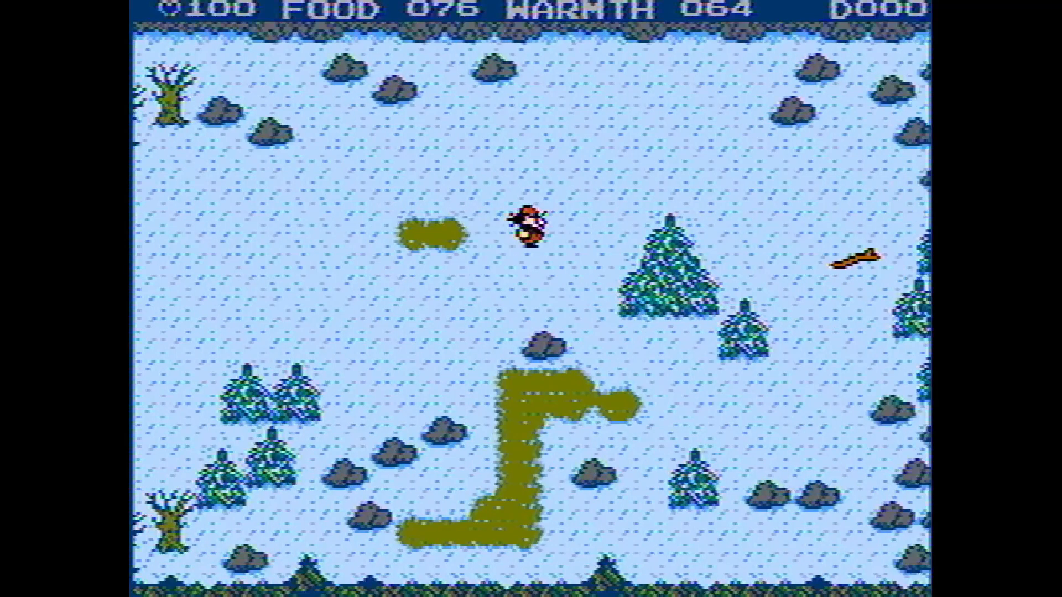
{"action": "key", "text": "up"}
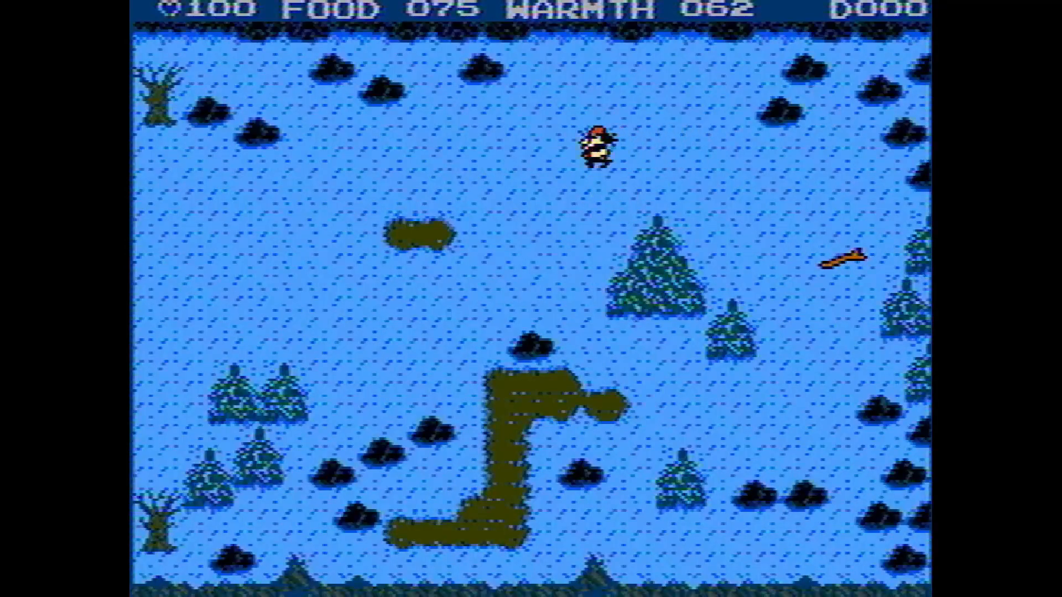
{"action": "key", "text": "Down"}
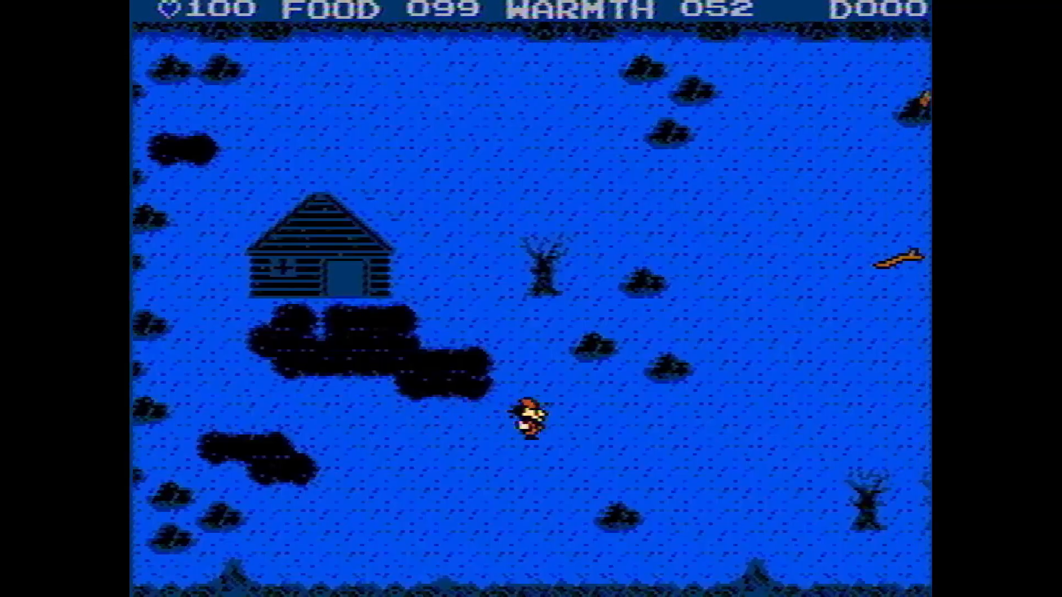
{"action": "key", "text": "Up"}
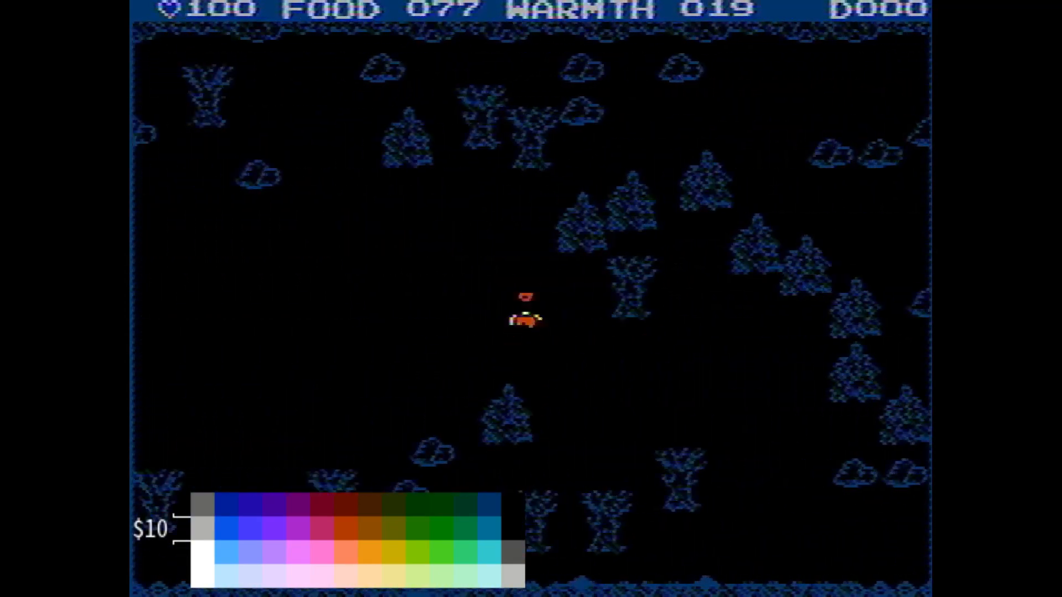
{"action": "key", "text": "Down"}
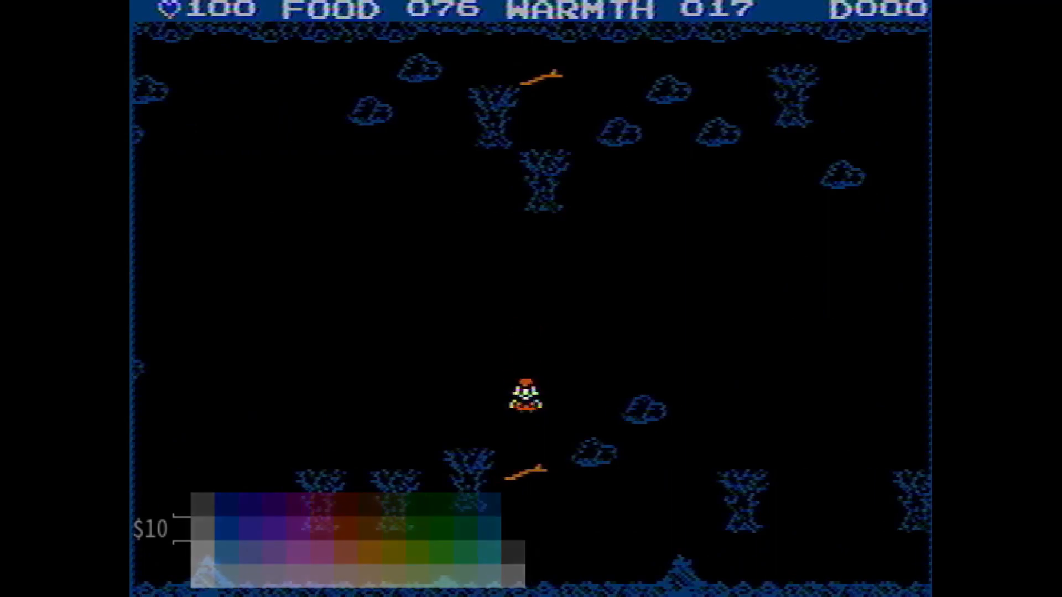
{"action": "key", "text": "Up"}
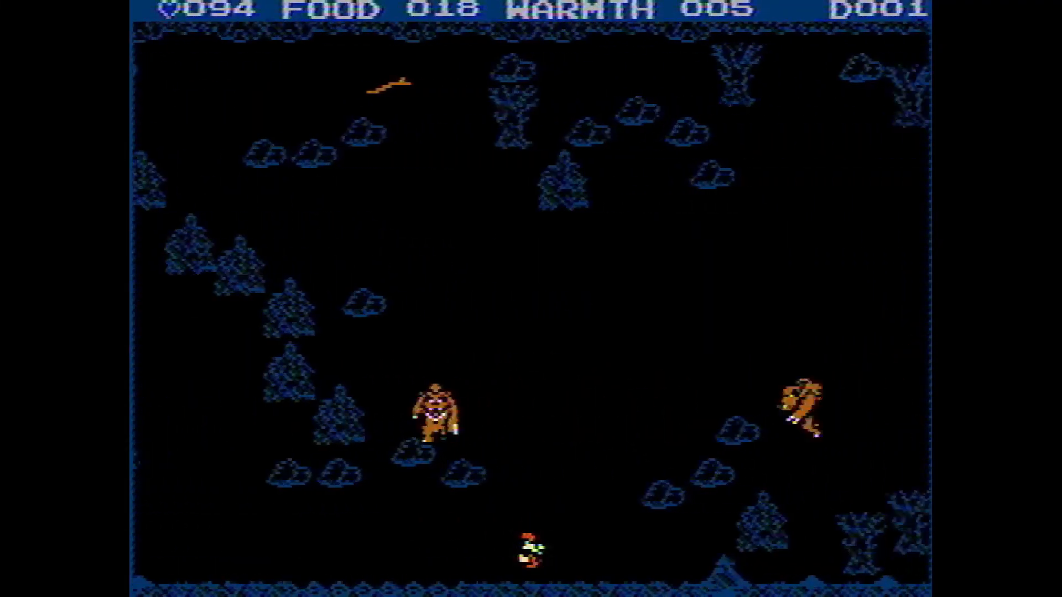
{"action": "key", "text": "Up"}
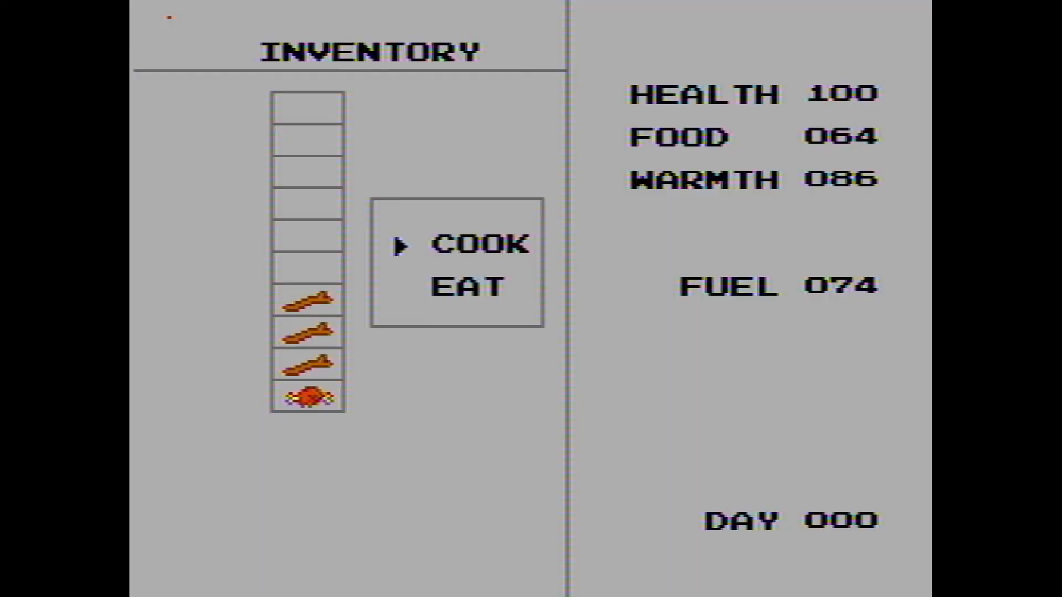
{"action": "left_click", "coordinate": [481, 243]}
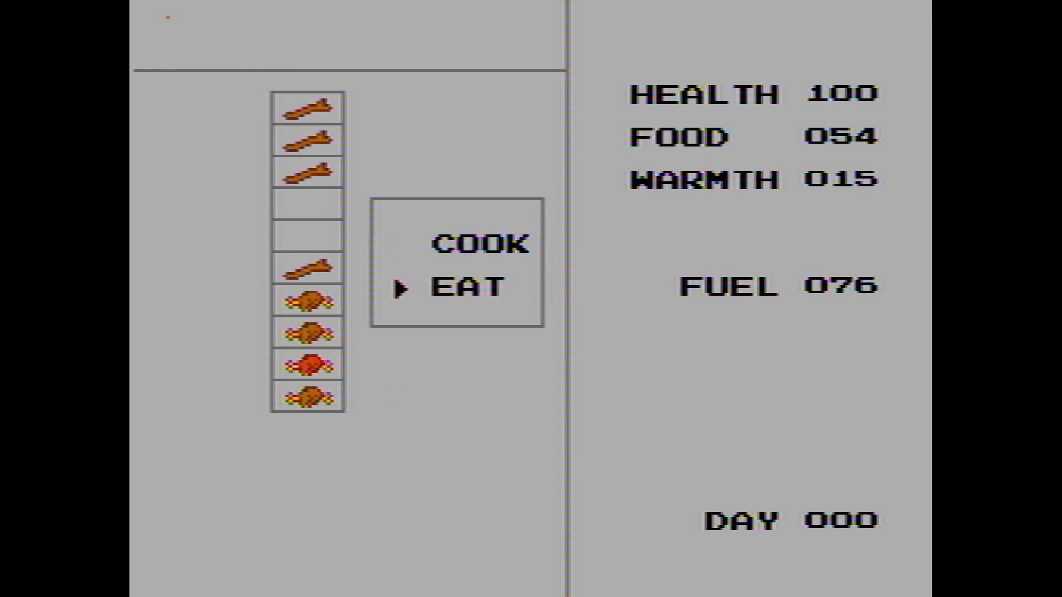
{"action": "left_click", "coordinate": [466, 285]}
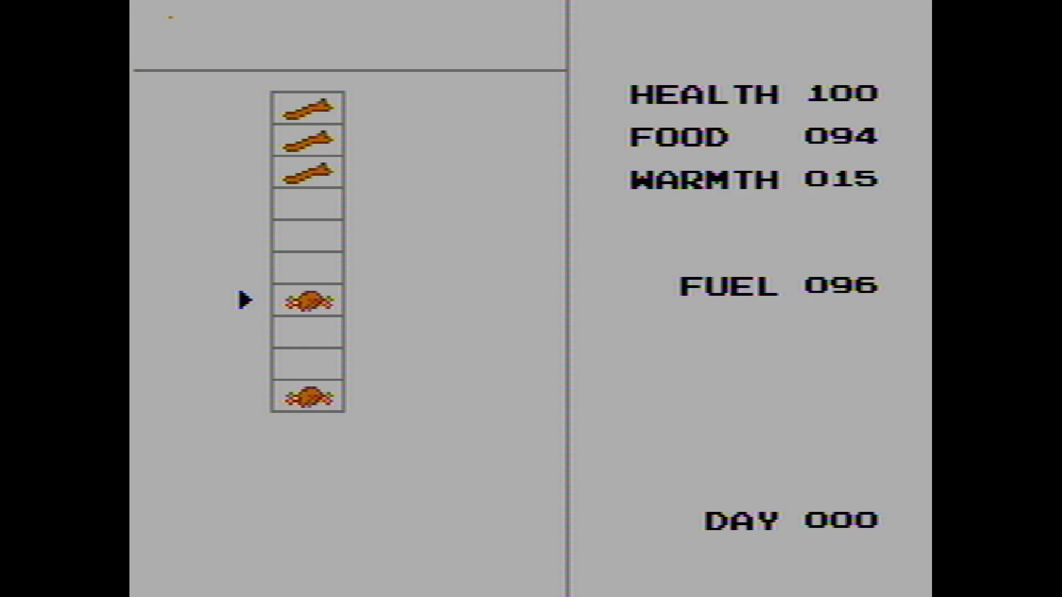
{"action": "left_click", "coordinate": [306, 301]}
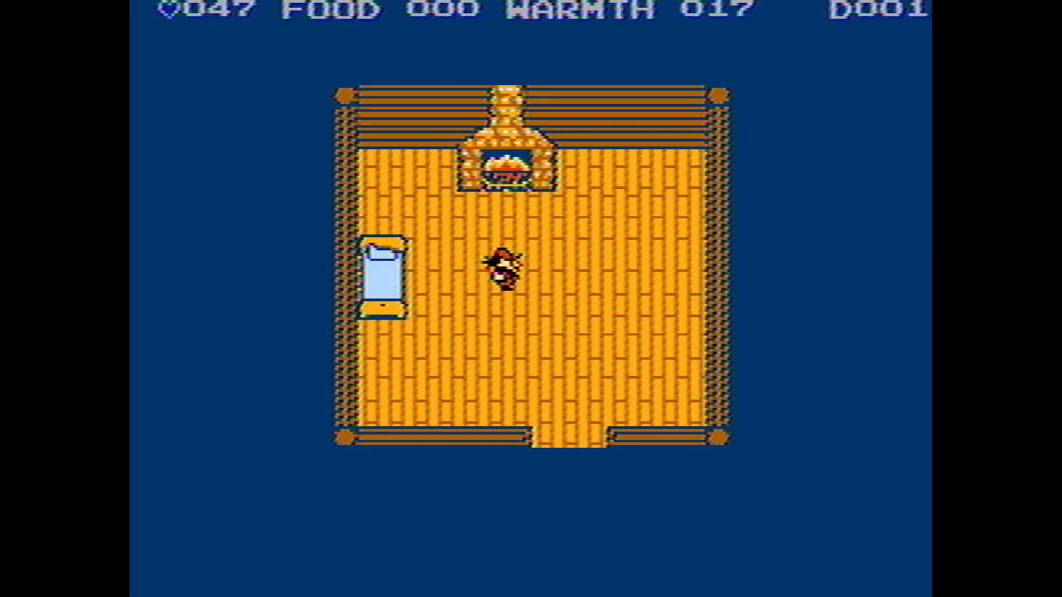
{"action": "key", "text": "Down"}
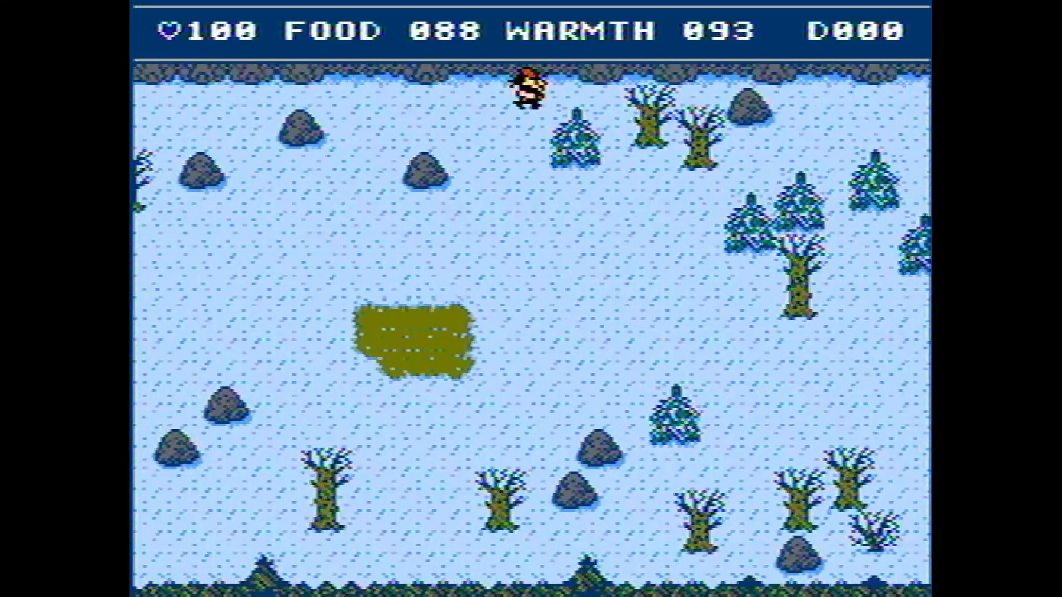
{"action": "key", "text": "Down"}
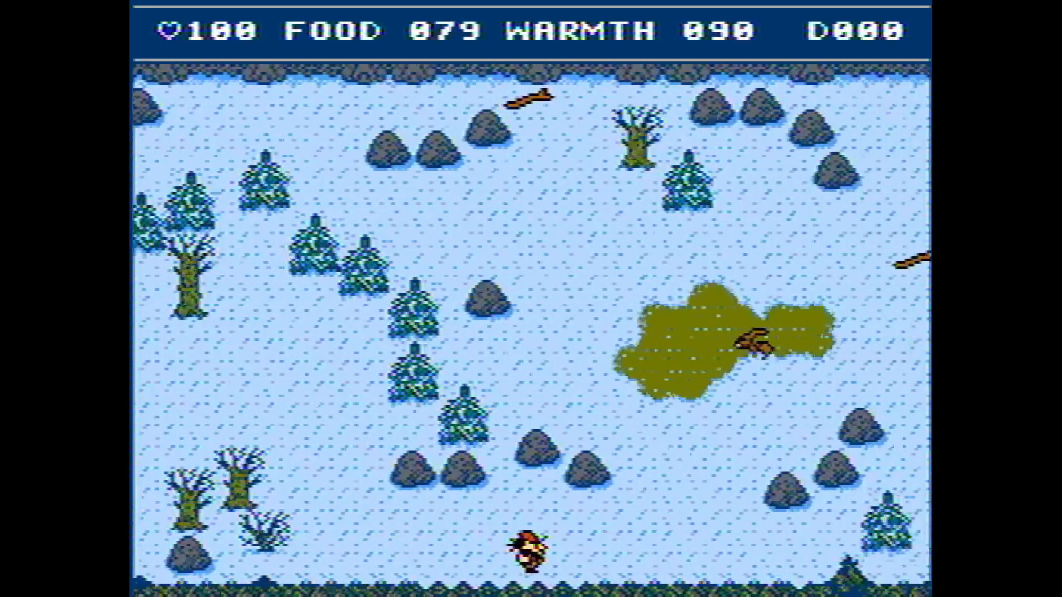
{"action": "key", "text": "Up"}
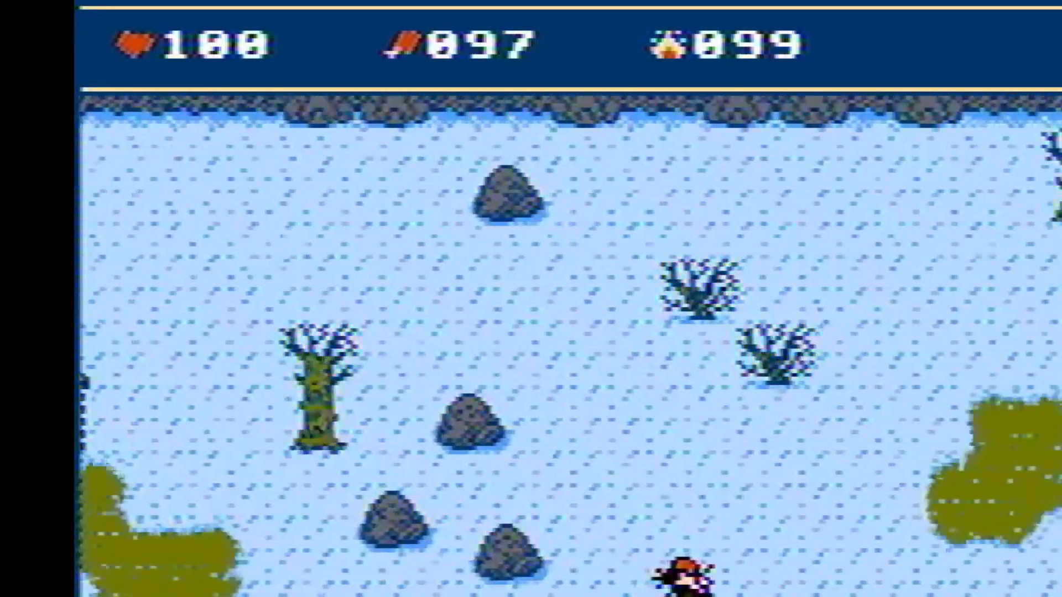
{"action": "key", "text": "up"}
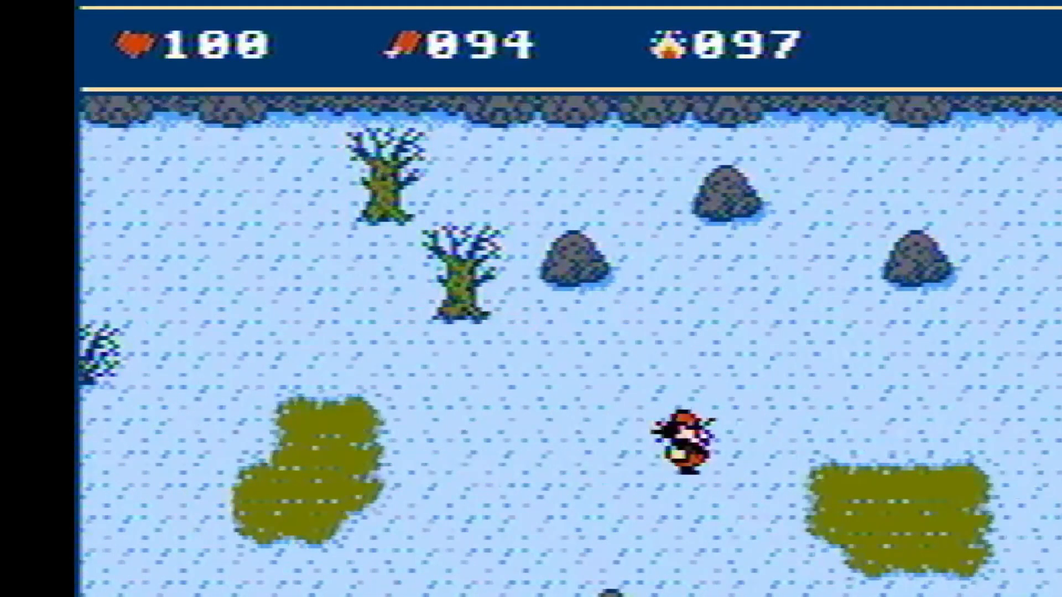